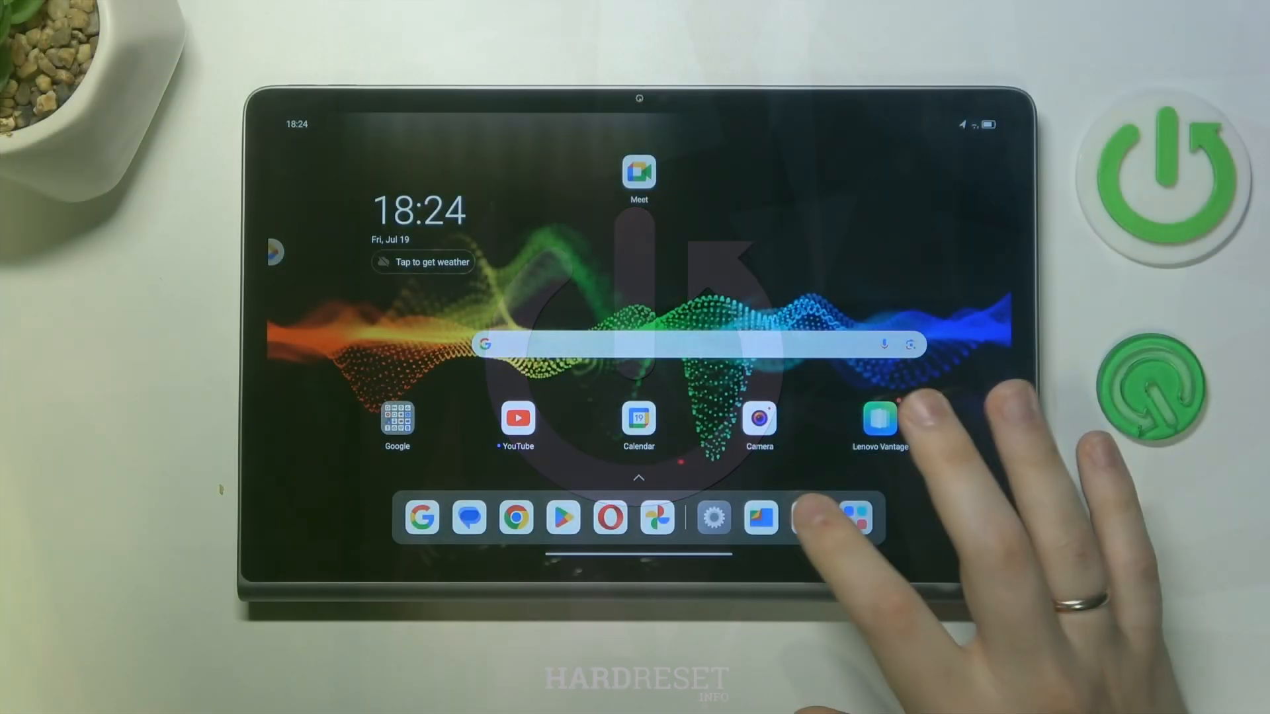
Open the connected Hardreset_info_5G network's details in Wi-Fi settings and disconnect from it
click(714, 518)
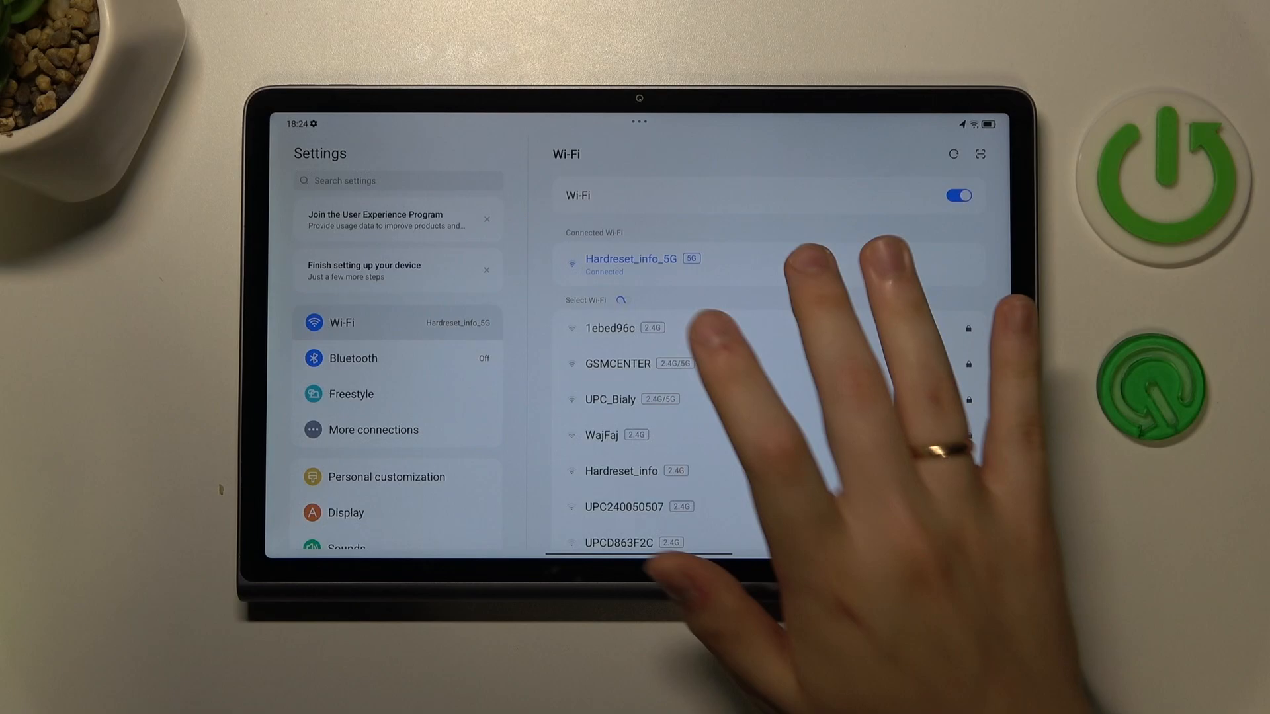
click(630, 260)
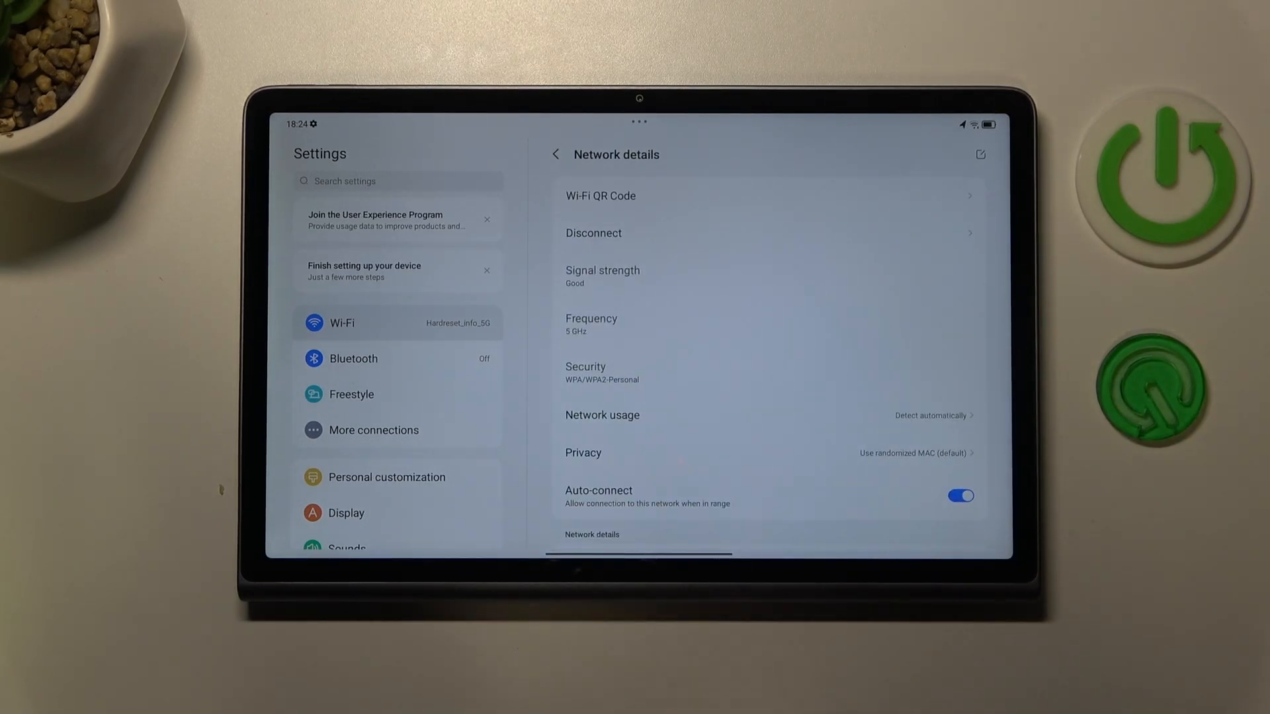
scroll(down, 3)
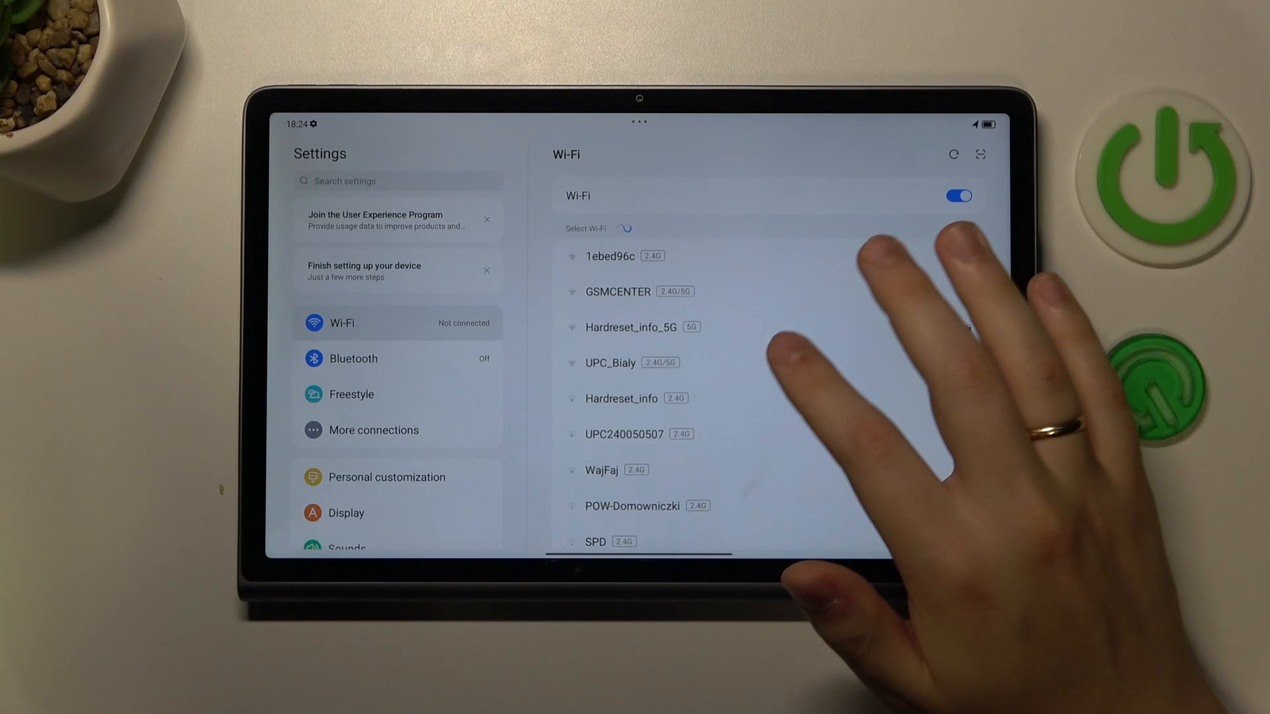
Reconnect to Hardreset_info_5G, then go to General settings > Date & time
click(632, 327)
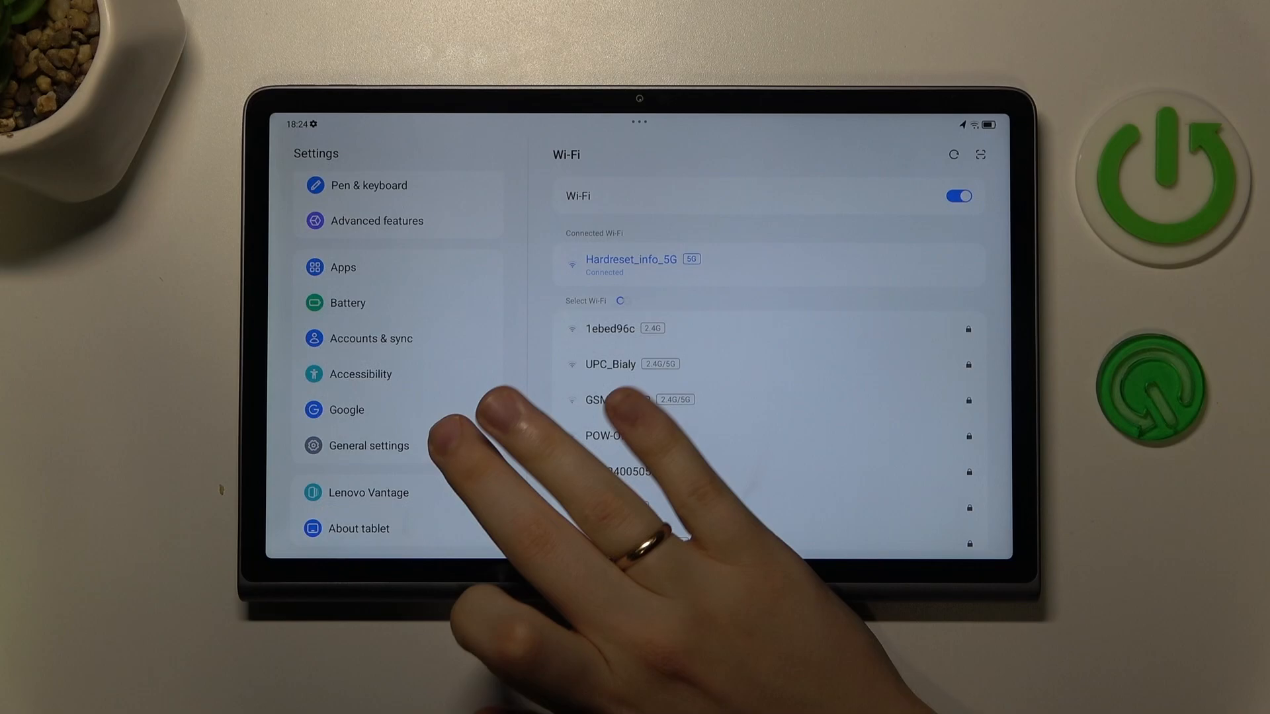
click(367, 446)
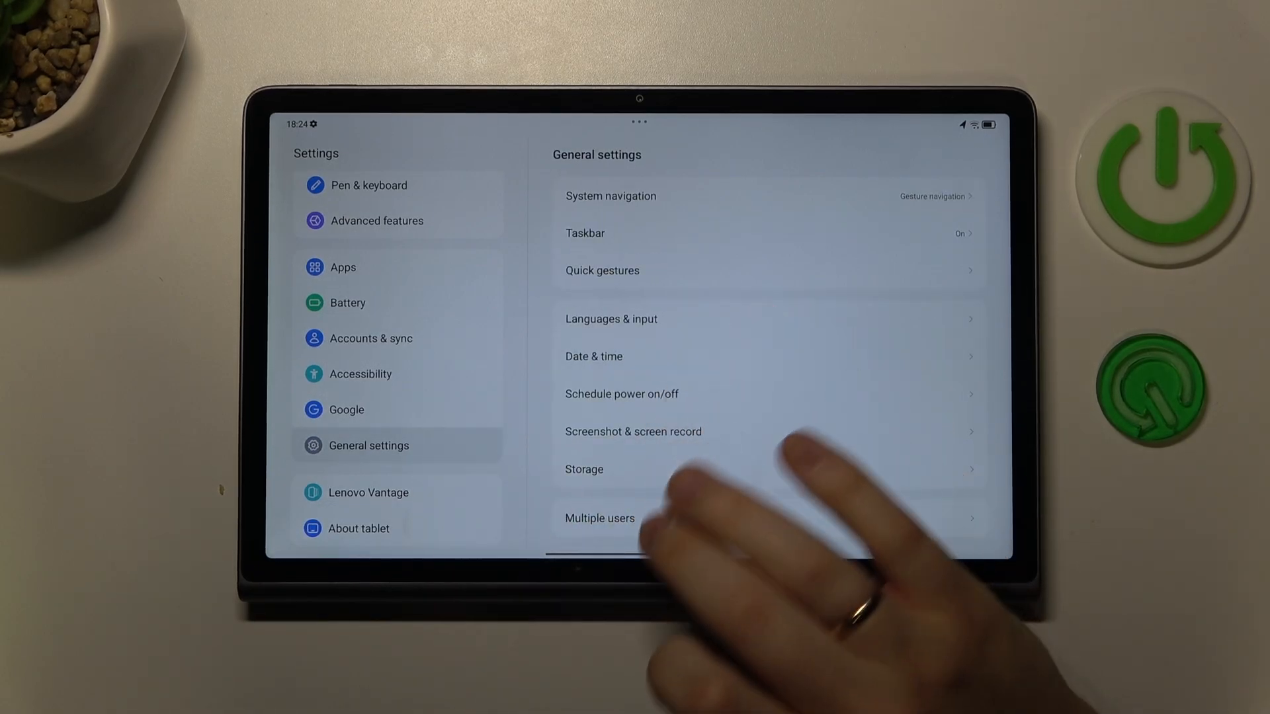
click(593, 357)
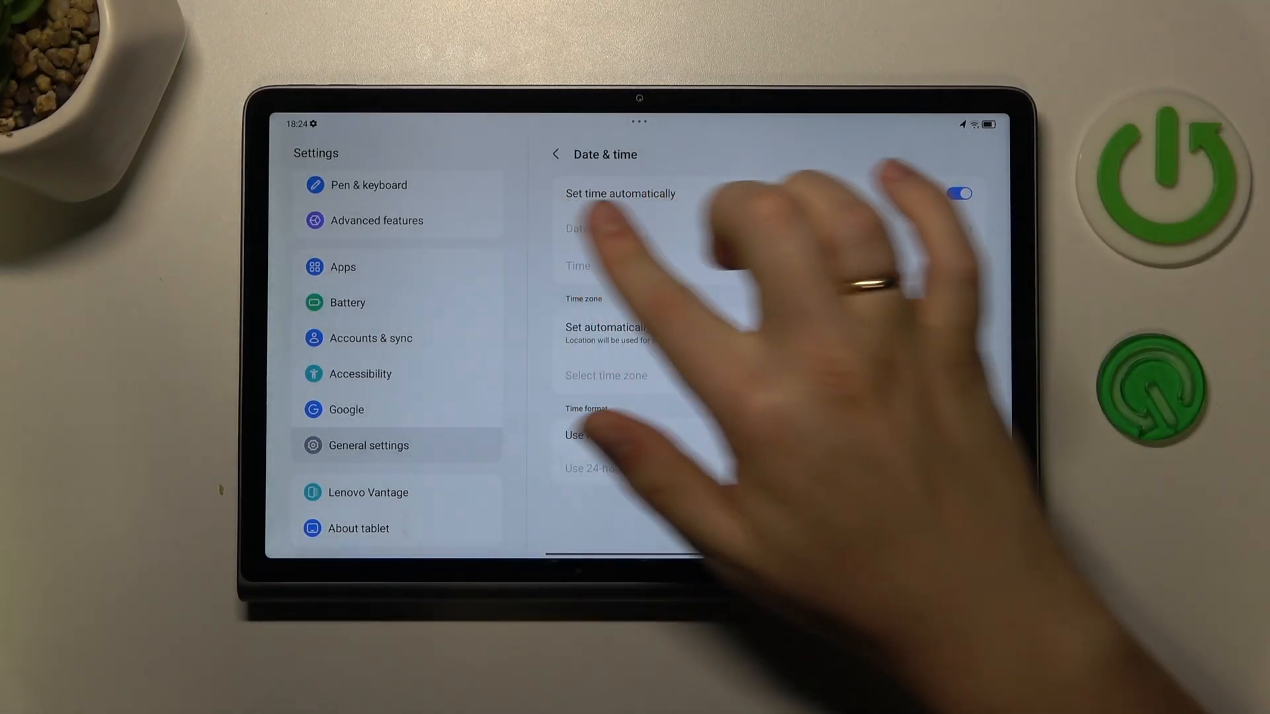